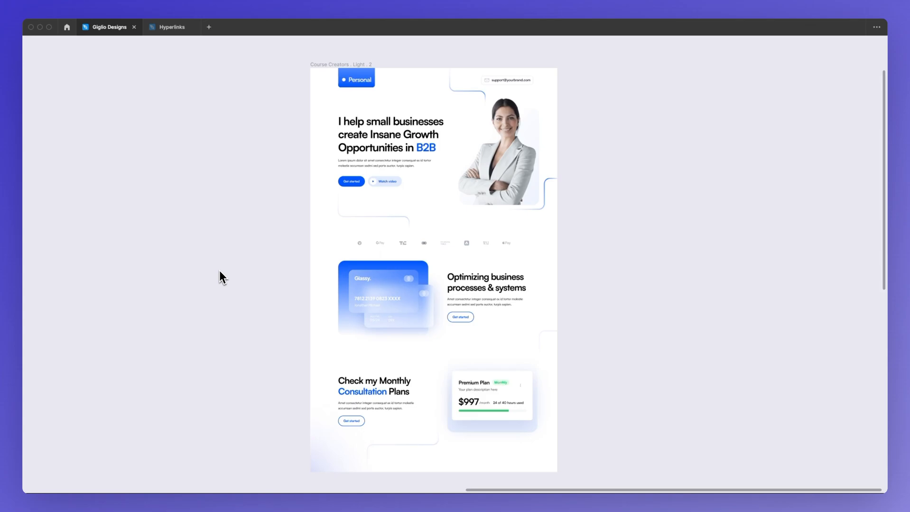
mouse_move(217, 232)
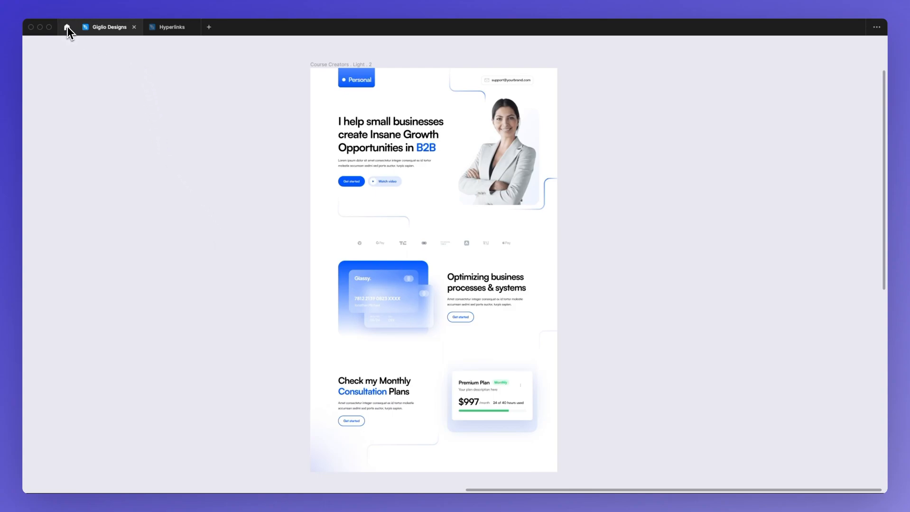
Step: Return to the Figma home screen and show the Drafts file grid
left_click(64, 27)
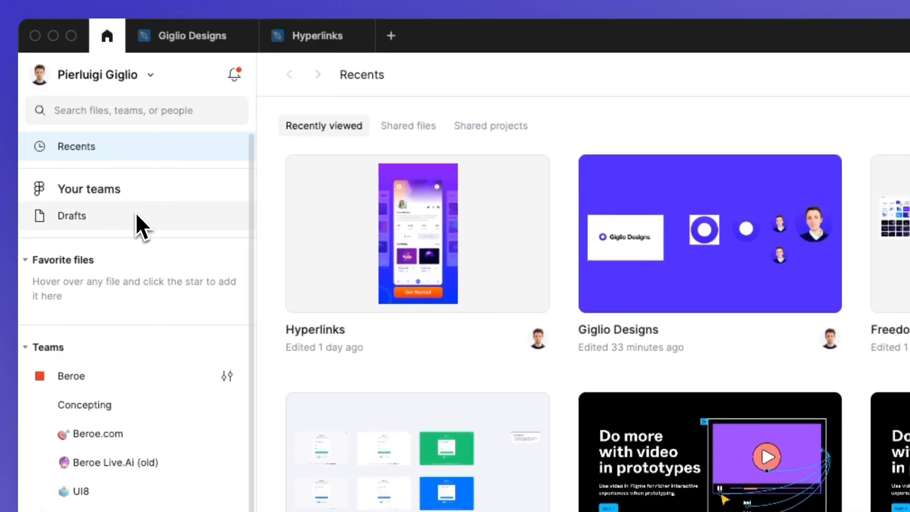
left_click(72, 215)
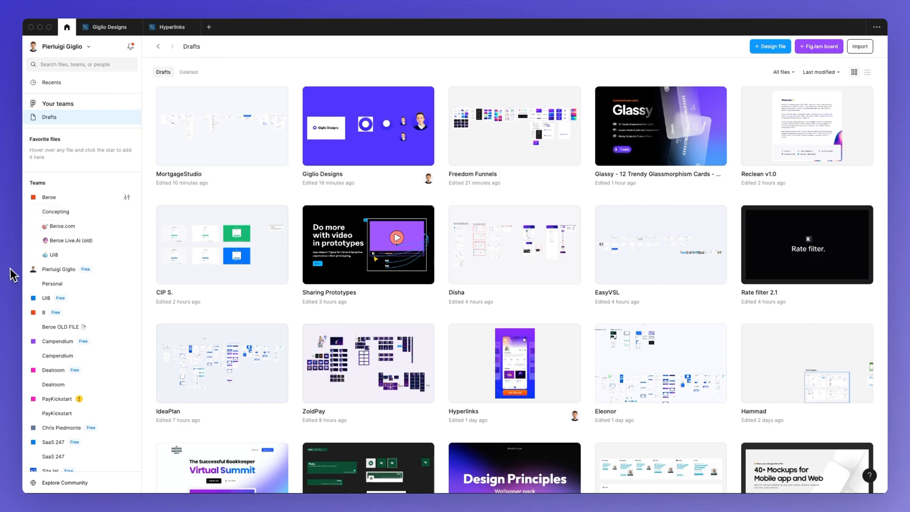
mouse_move(22, 239)
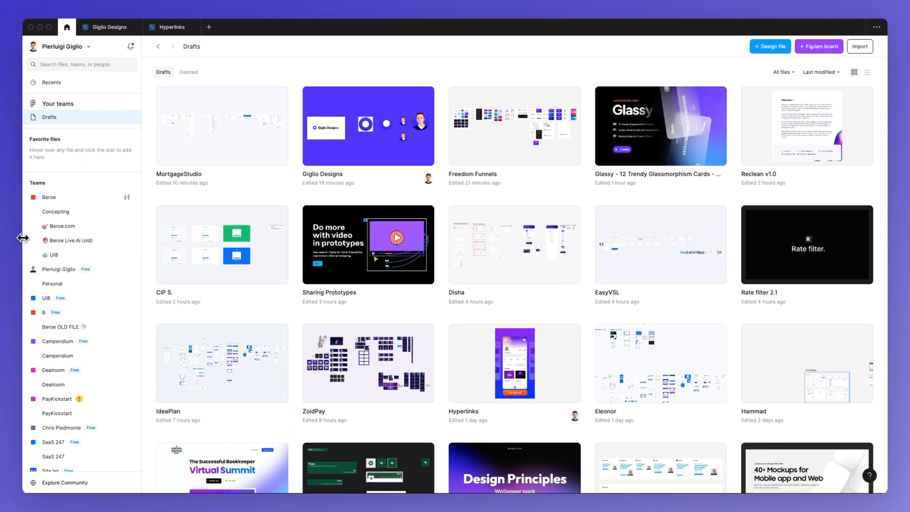
mouse_move(73, 241)
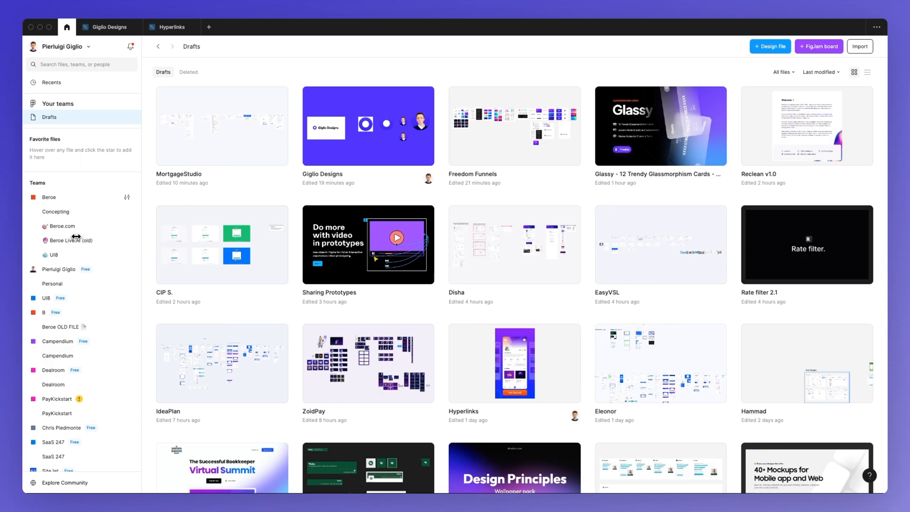
mouse_move(27, 242)
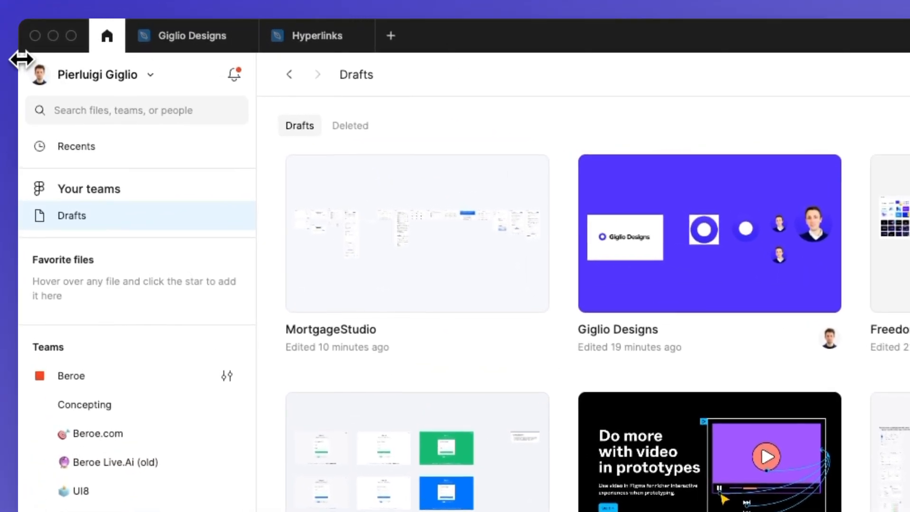
Step: Drag Hyperlinks.fig from the desktop onto Drafts and dismiss the import confirmation
left_click_drag(18, 58, 232, 75)
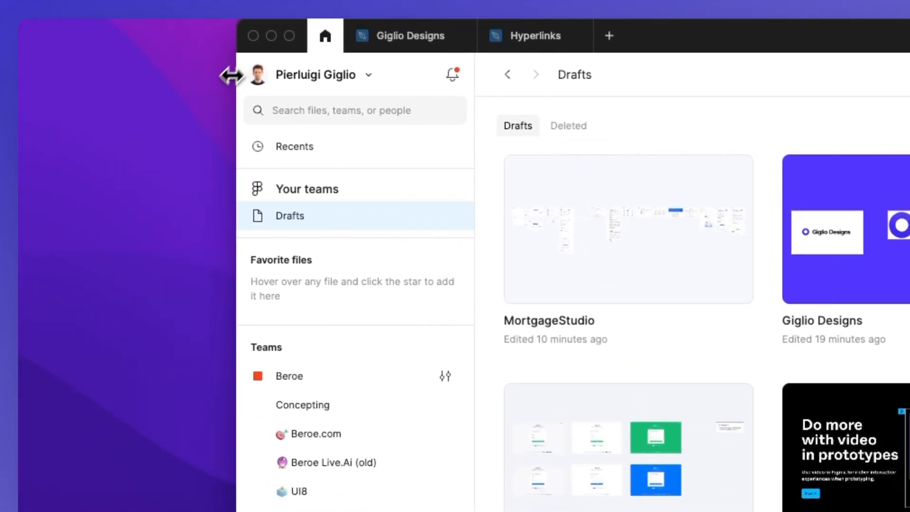
scroll("down", 3)
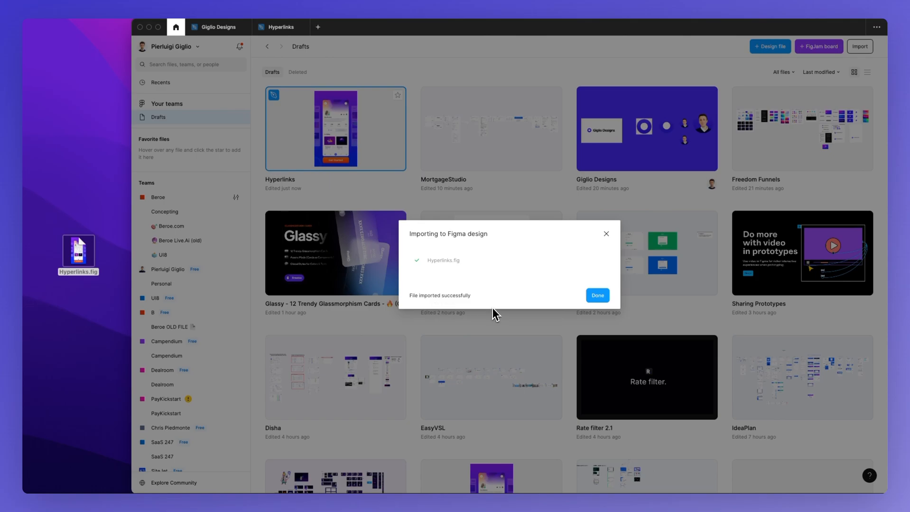
mouse_move(500, 305)
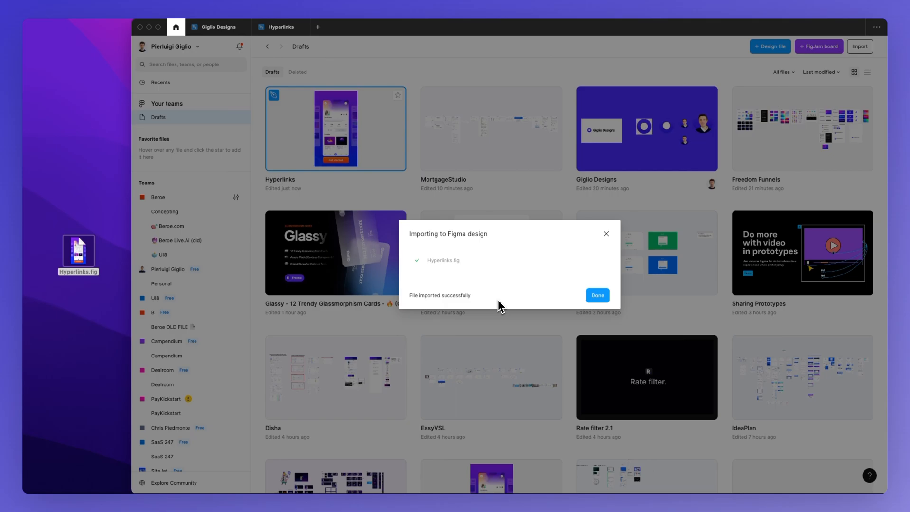
mouse_move(607, 300)
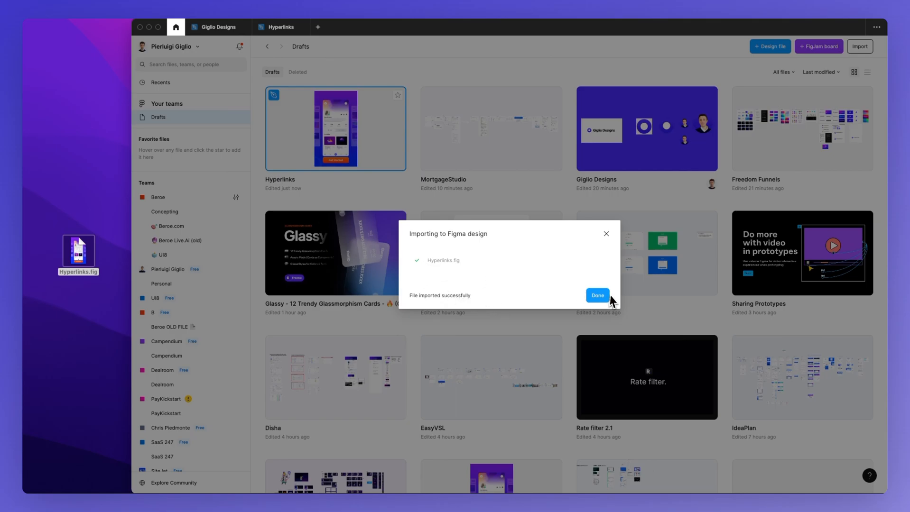
left_click(597, 296)
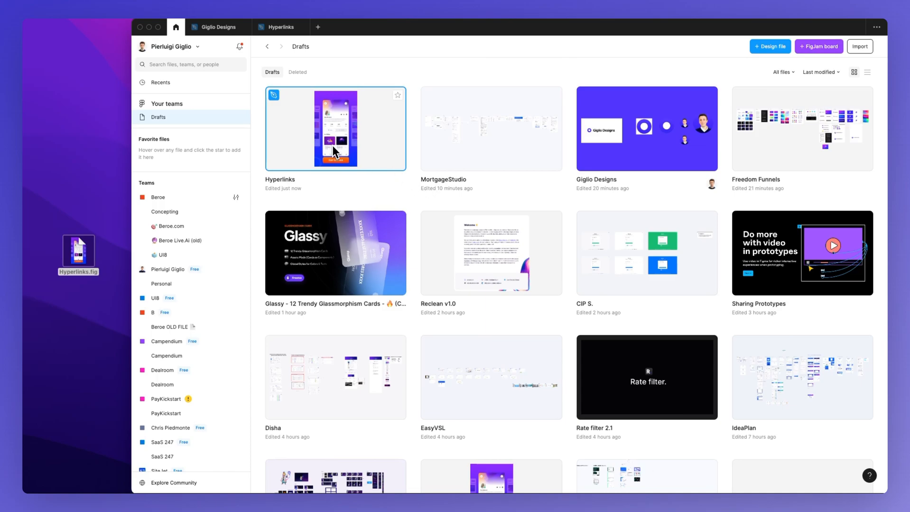
Step: Open the imported Hyperlinks design, then go back to the Drafts file list
double_click(336, 129)
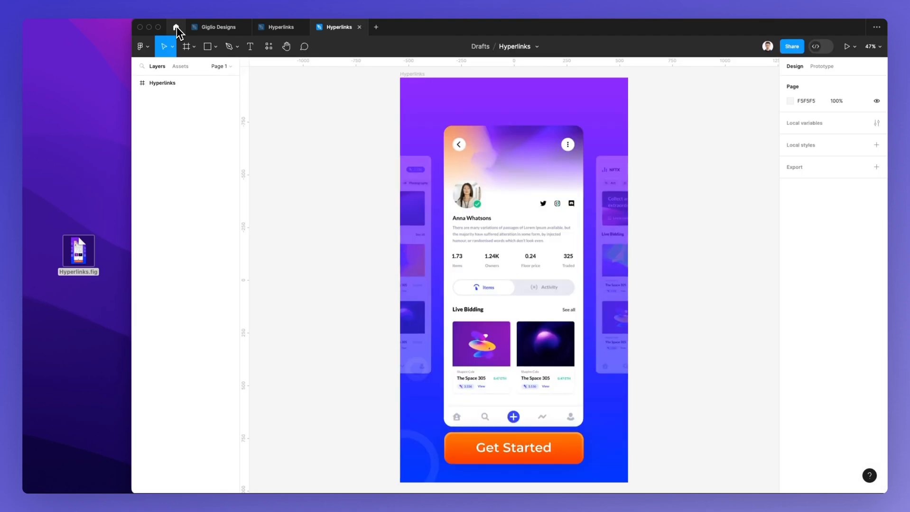
left_click(178, 27)
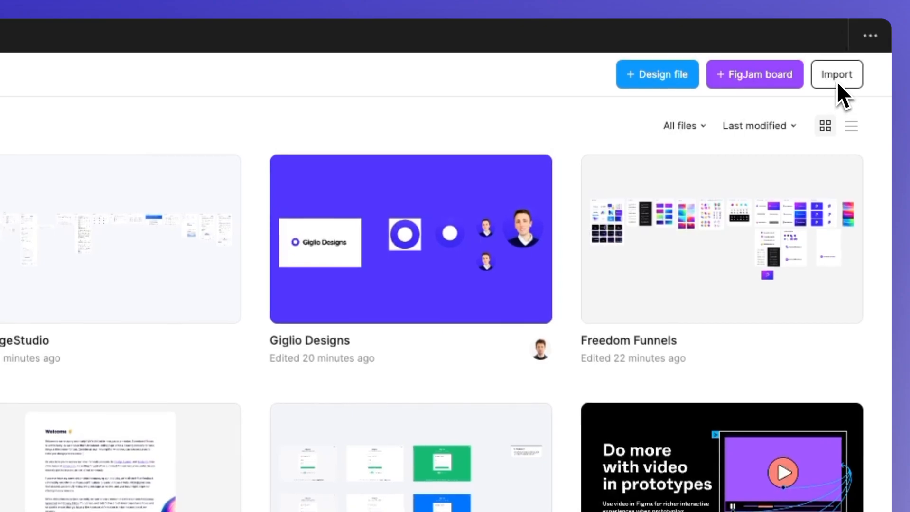
Step: Import Hyperlinks.fig from the Desktop folder via the Import button's file picker
left_click(836, 74)
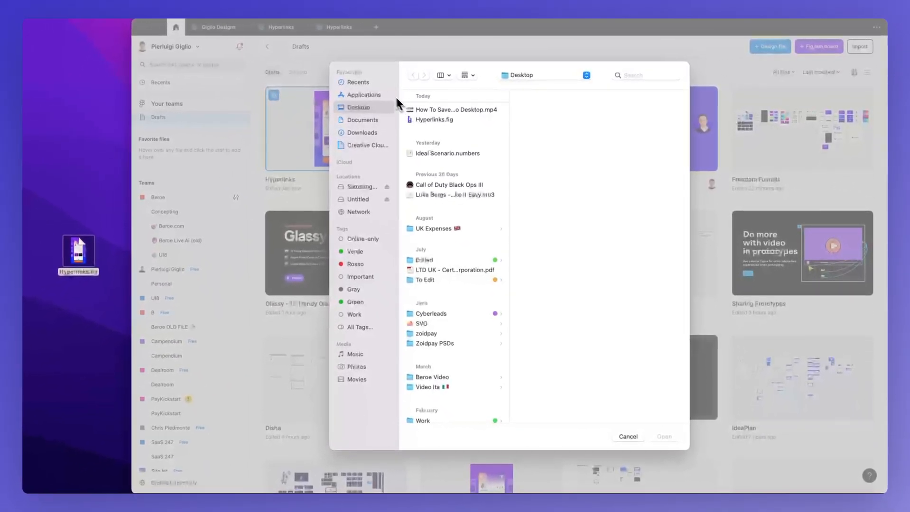
mouse_move(371, 95)
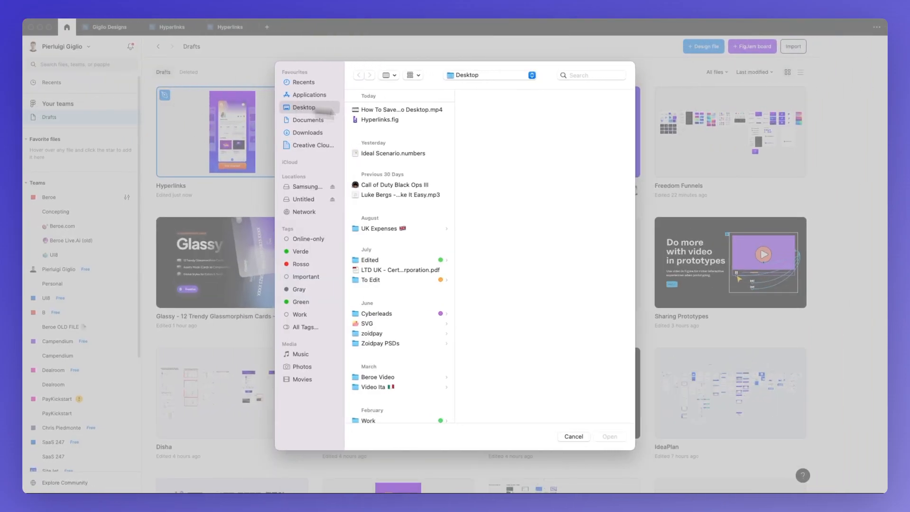
left_click(380, 119)
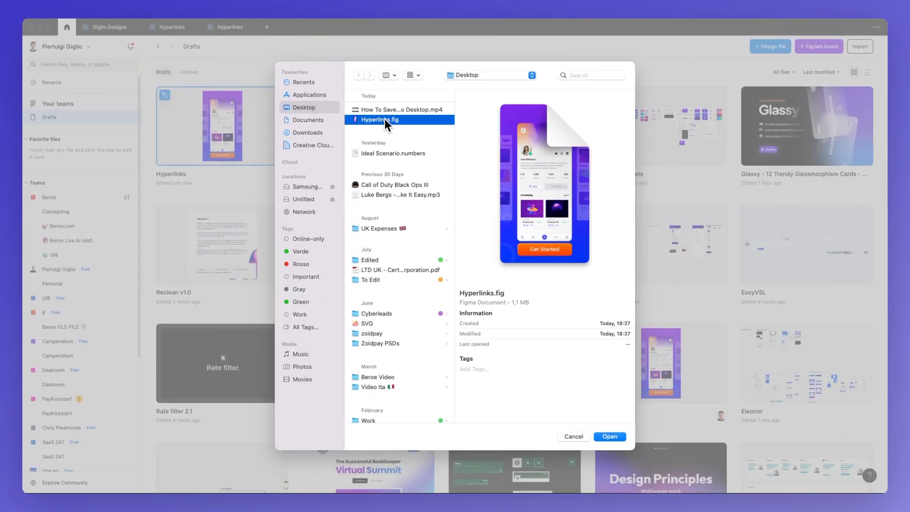
mouse_move(378, 135)
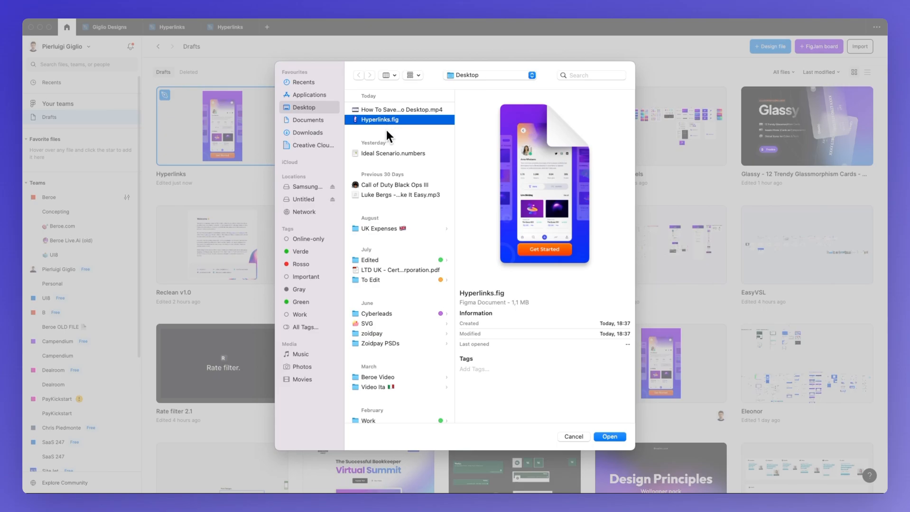
mouse_move(397, 127)
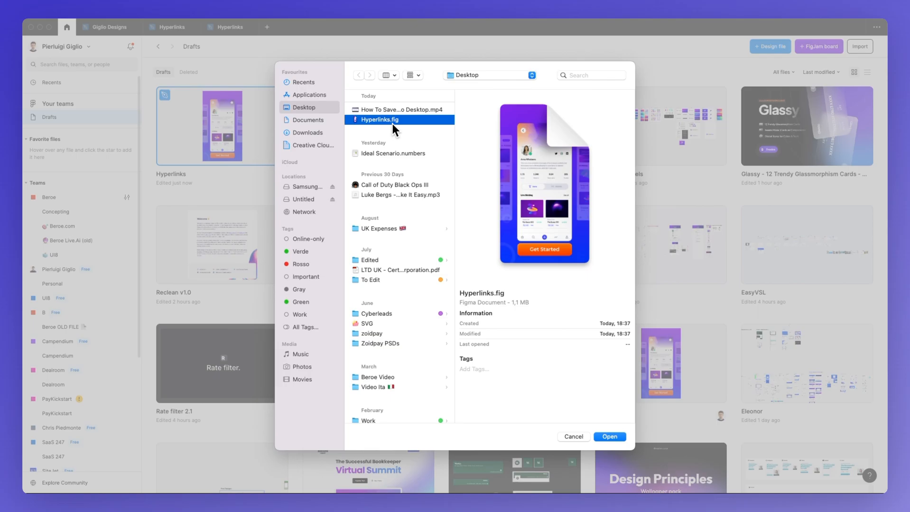
mouse_move(400, 131)
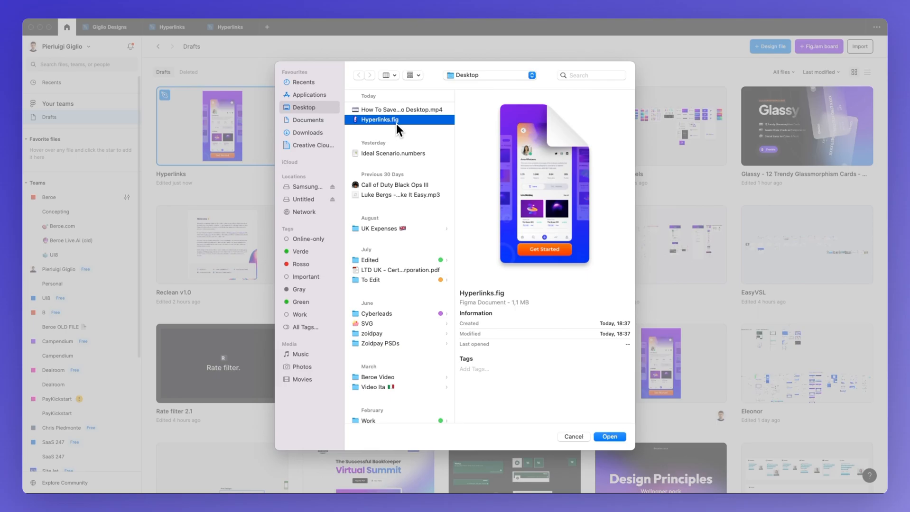
mouse_move(485, 389)
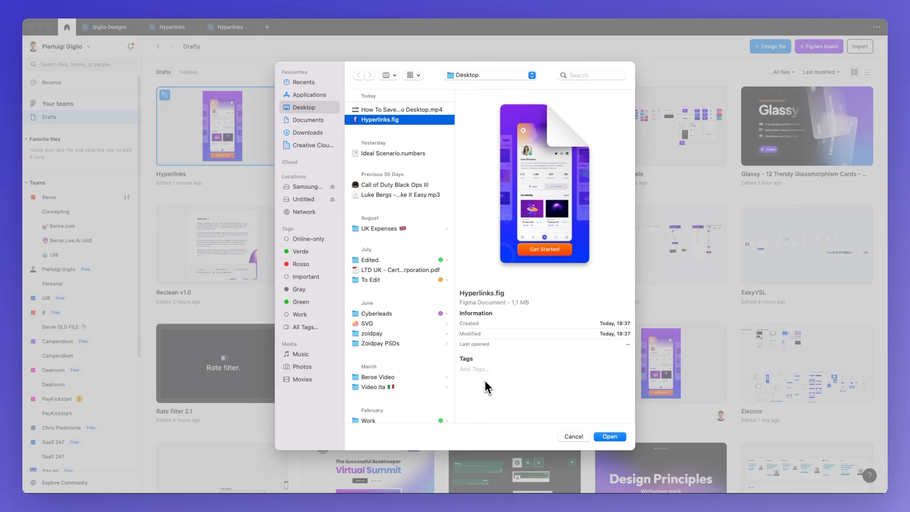
mouse_move(501, 395)
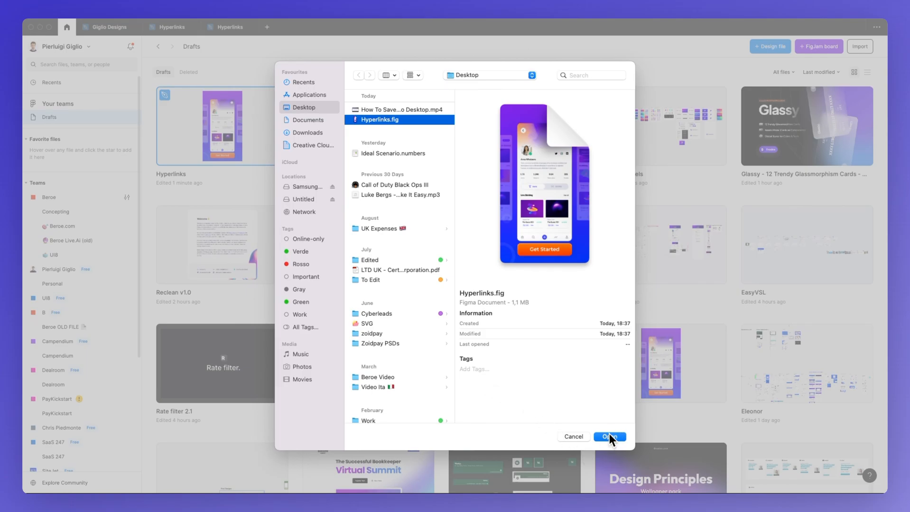
left_click(610, 437)
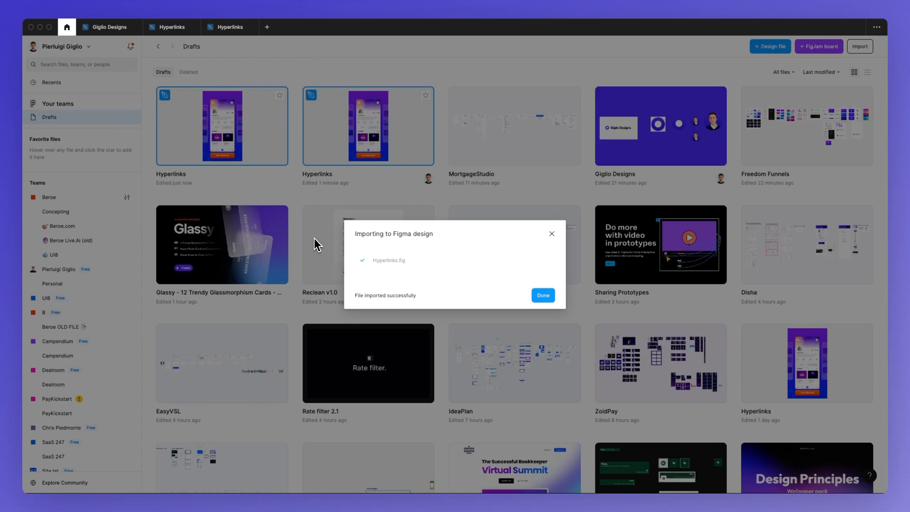
mouse_move(330, 228)
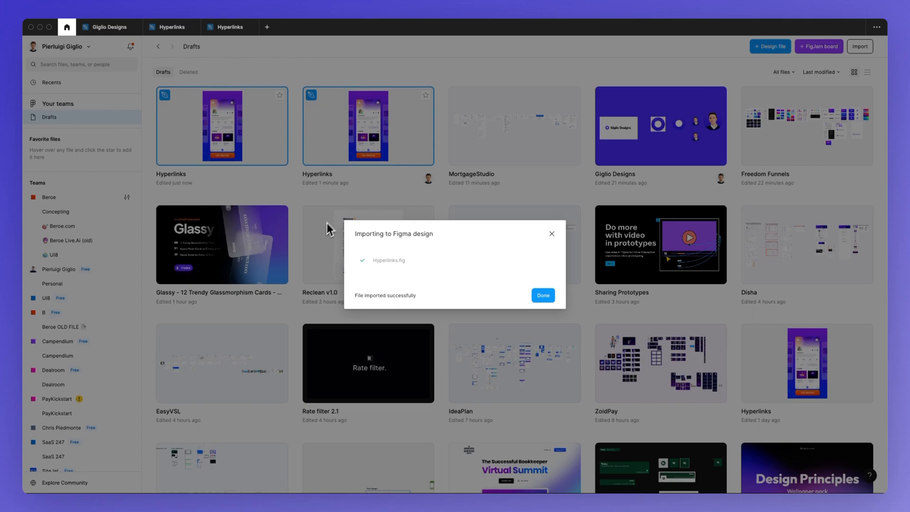
mouse_move(355, 189)
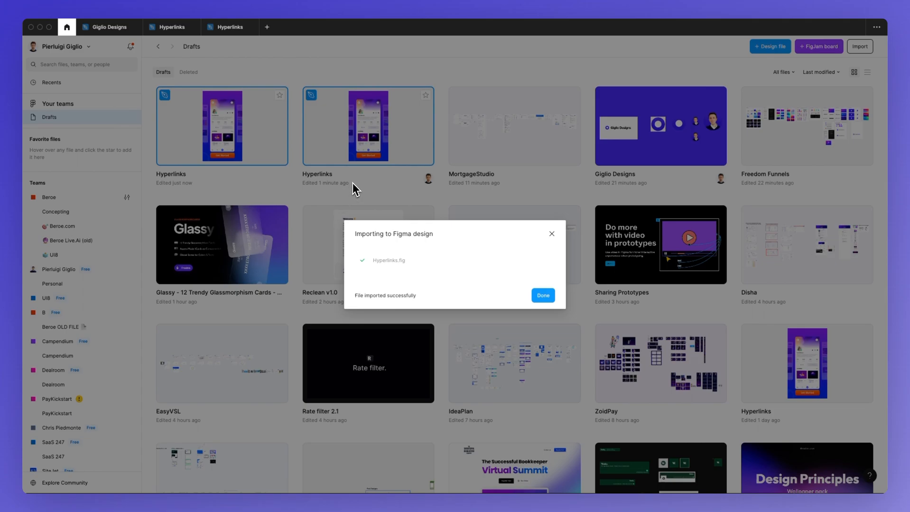
mouse_move(492, 73)
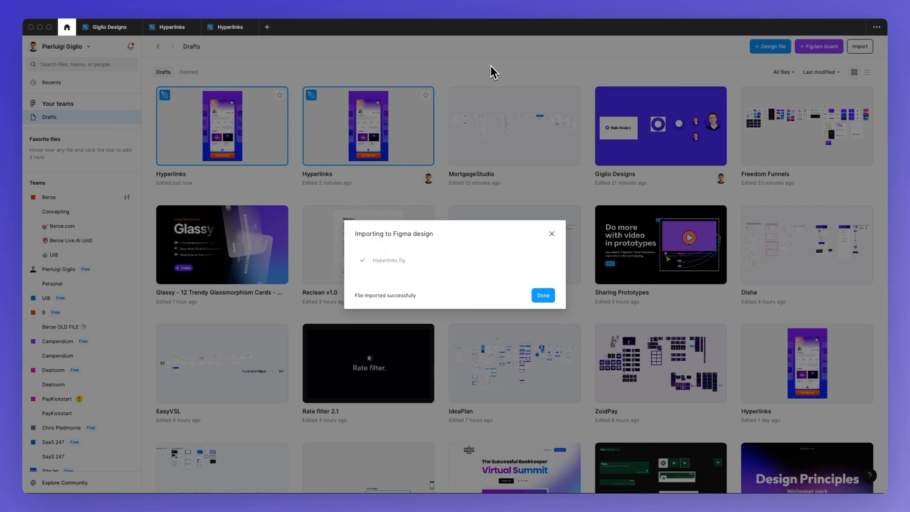